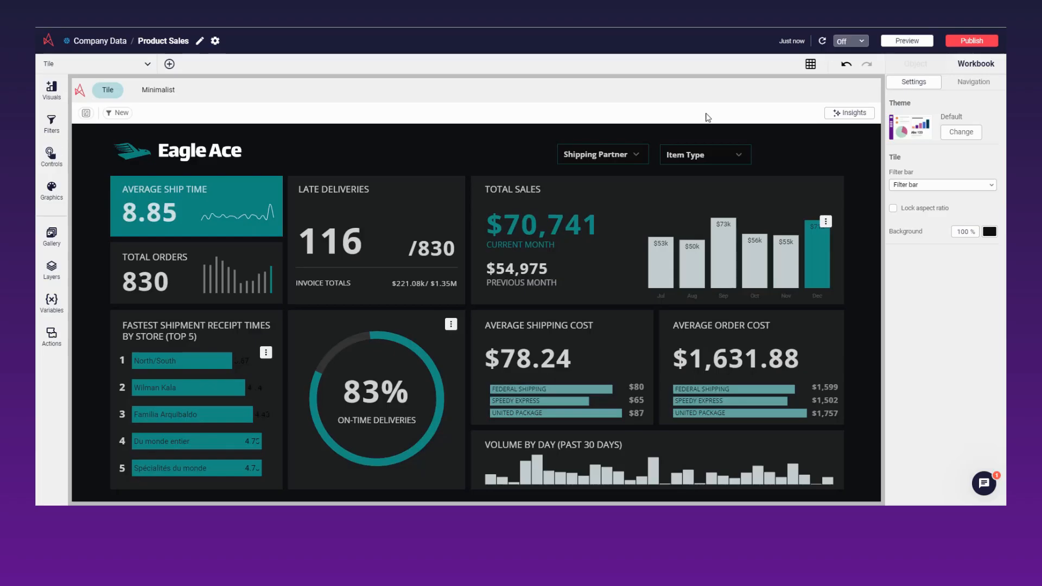
Step: Show the background grid on the canvas and enable snapping from the grid menu
{"action": "left_click", "coordinate": [810, 64]}
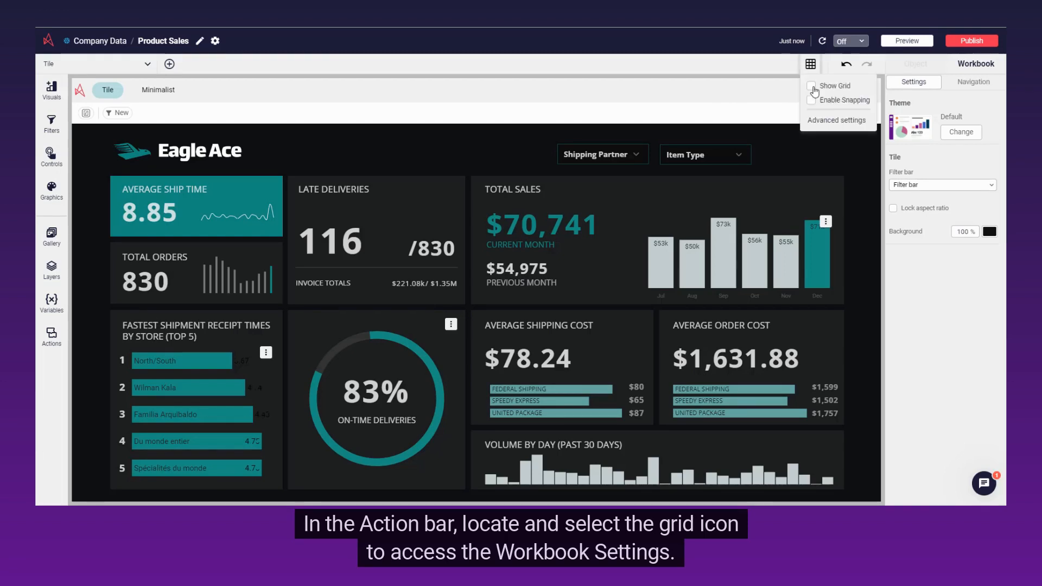
{"action": "left_click", "coordinate": [812, 85]}
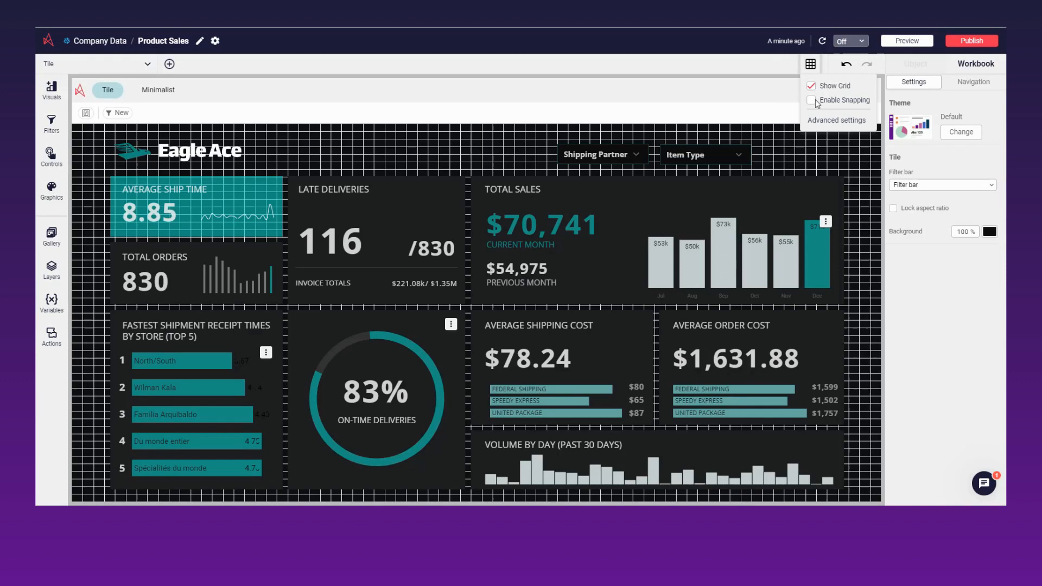
{"action": "left_click", "coordinate": [812, 100]}
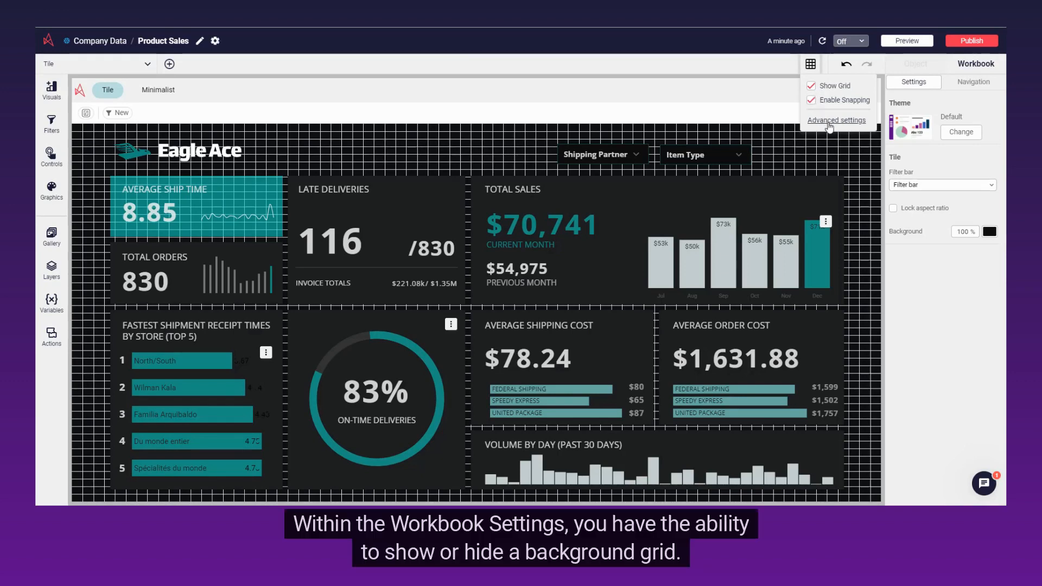
Step: In Advanced settings, set gridline columns and rows to 10 and pick a dark grey line color
{"action": "left_click", "coordinate": [835, 120]}
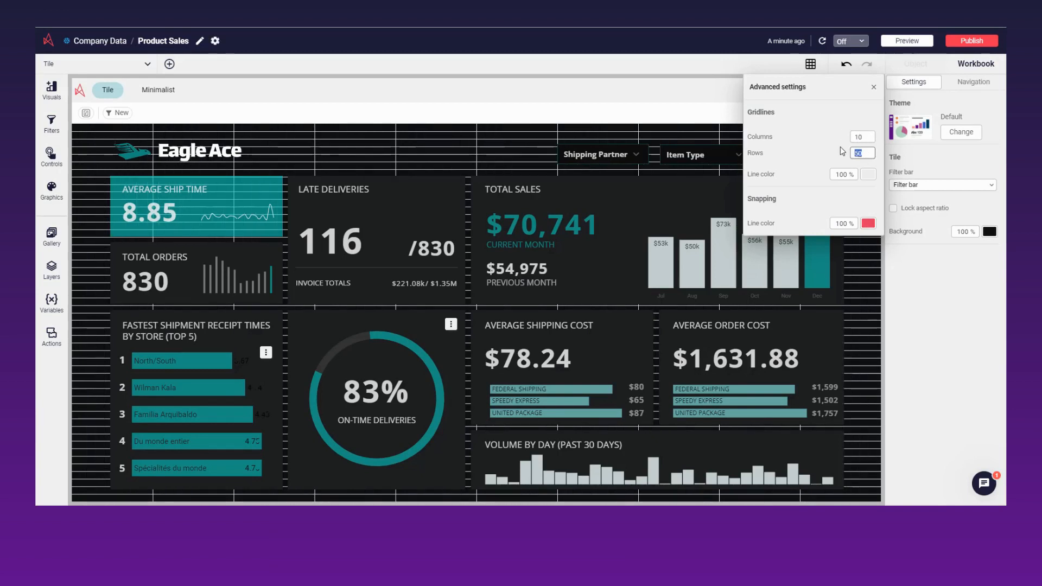
{"action": "type", "text": "10"}
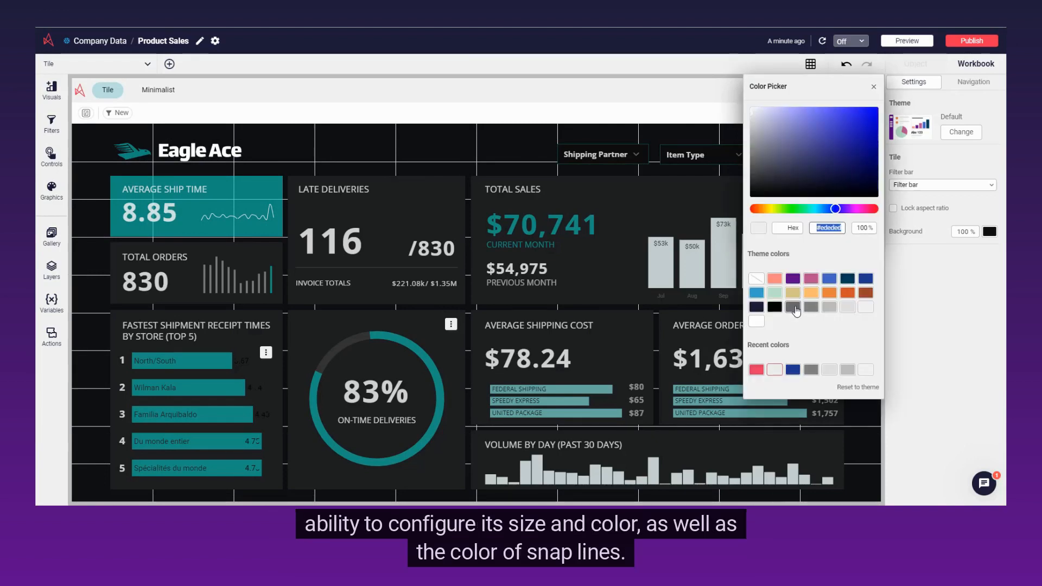
{"action": "left_click", "coordinate": [793, 307]}
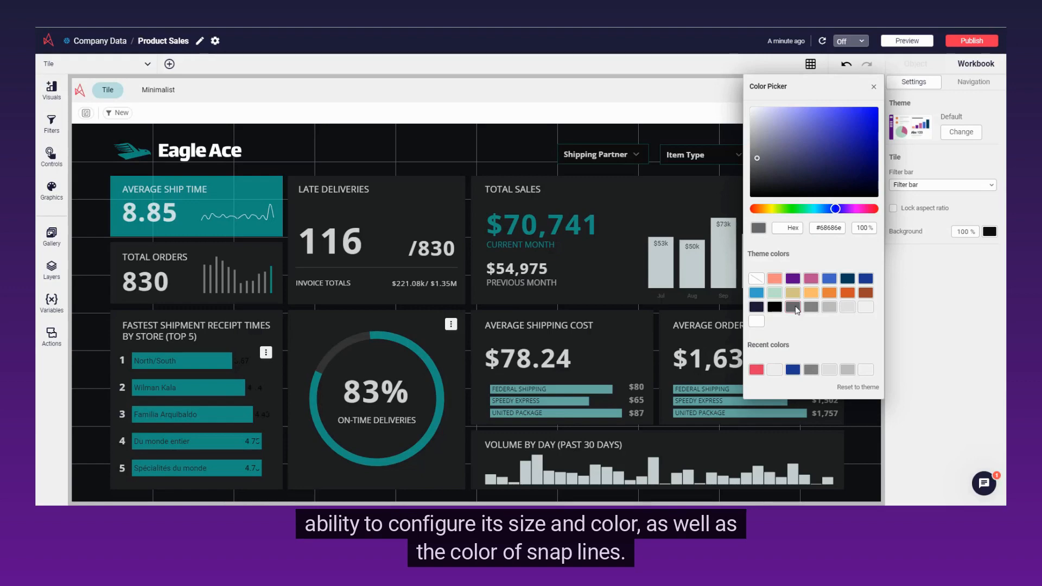